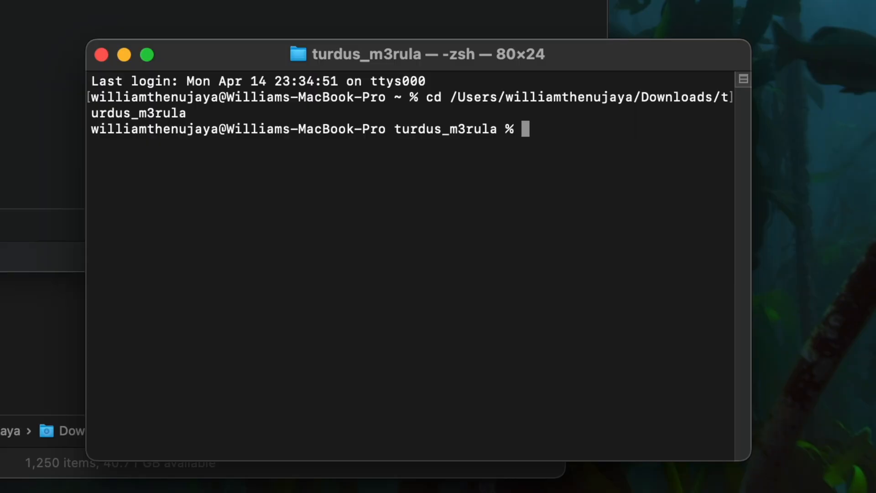
Run ./bin/turdusra1n -ED to exploit the iPhone into pwned DFU, then begin the next command with ./
type("./bin/turdusra1n -ED")
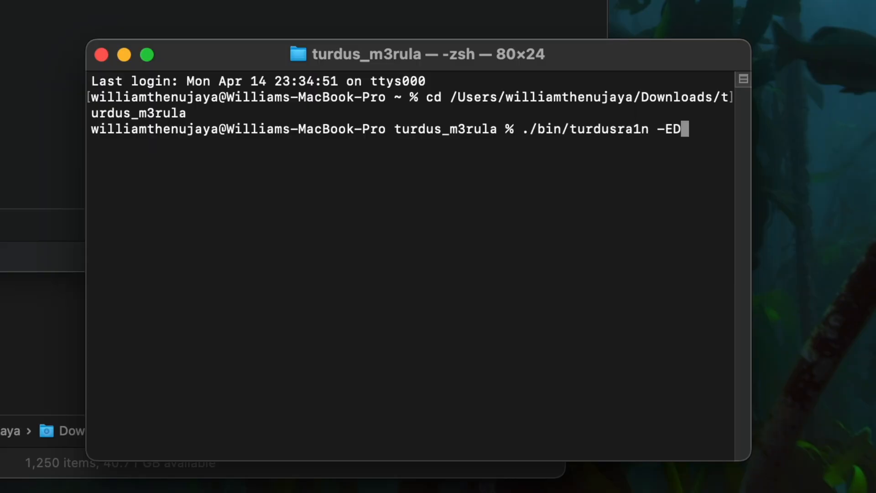
key("Return")
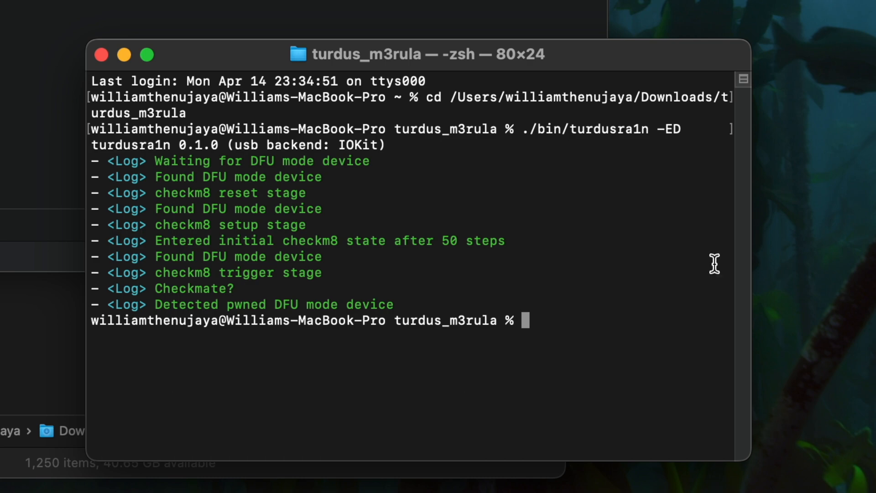
mouse_move(719, 265)
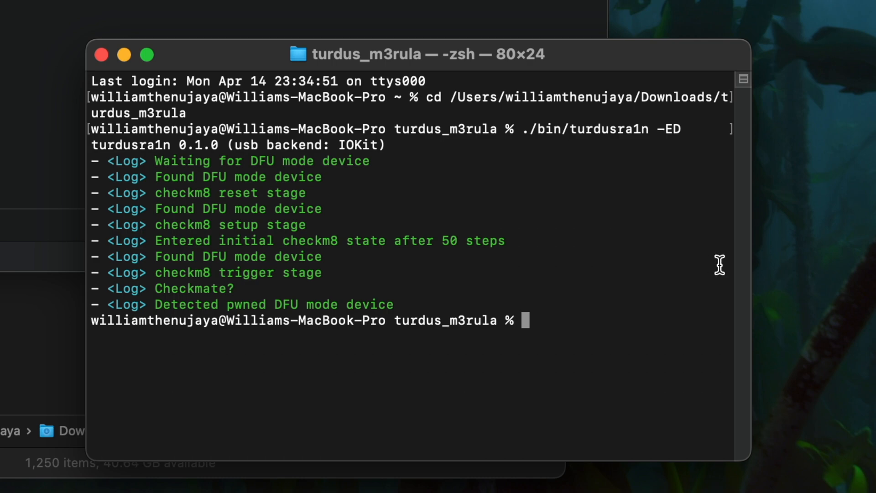
type("./")
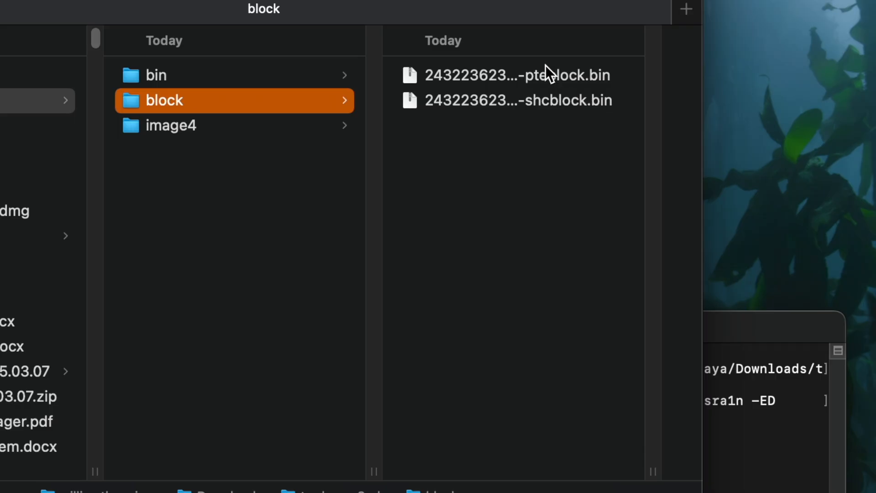
Add the 9.0.2 pteblock .bin from the block folder to the turdus_merula --load-pteblock command
left_click(516, 74)
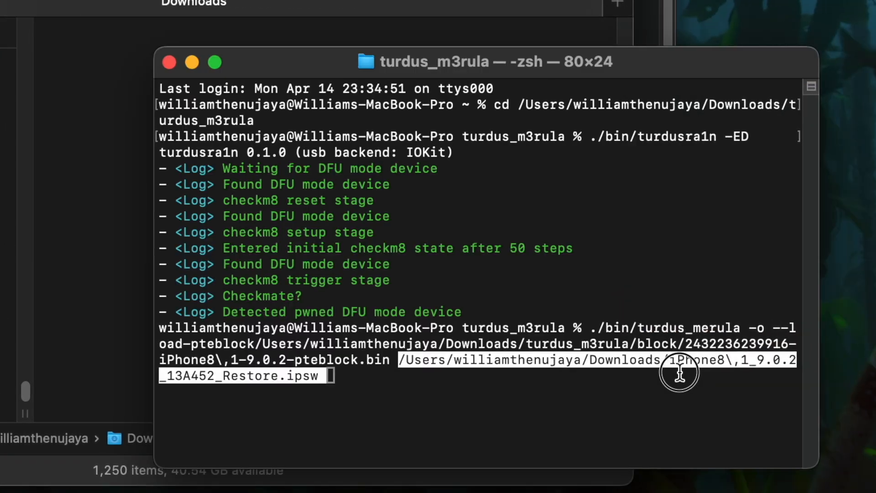
Run the restore, choose firmware 1 (15.8.4) and answer YES to the erase warning
key("Return")
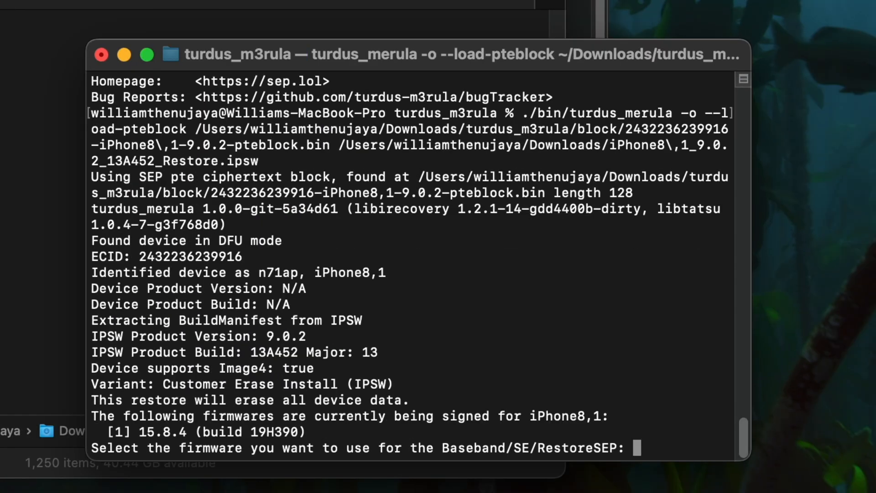
type("1")
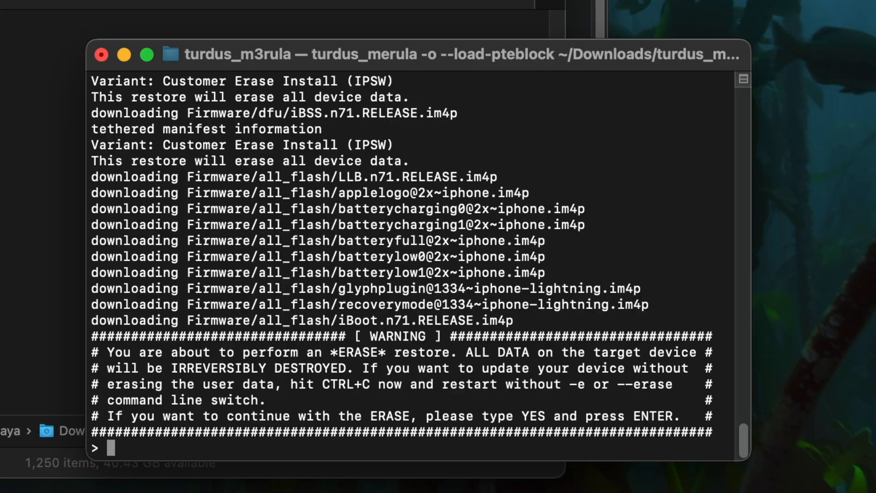
type("YE")
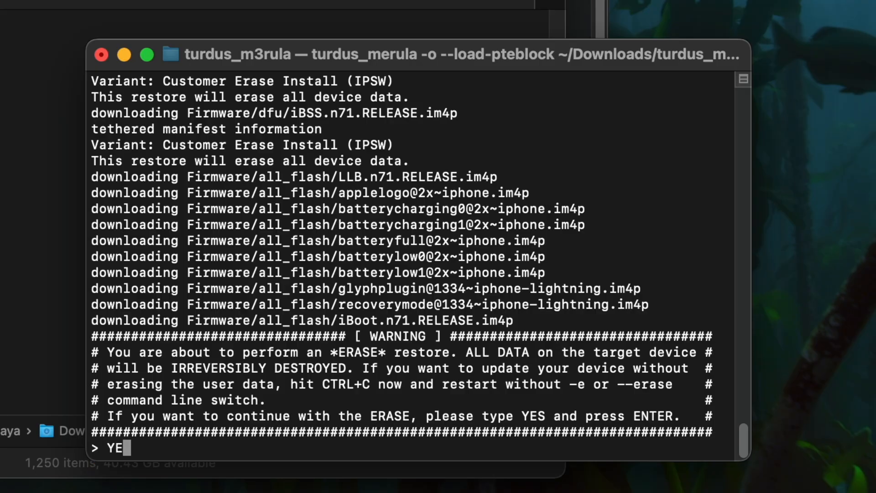
key("Return")
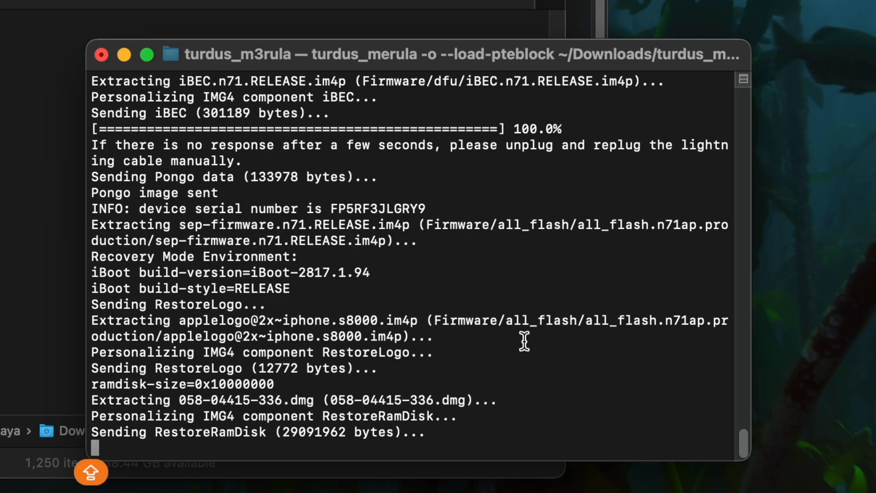